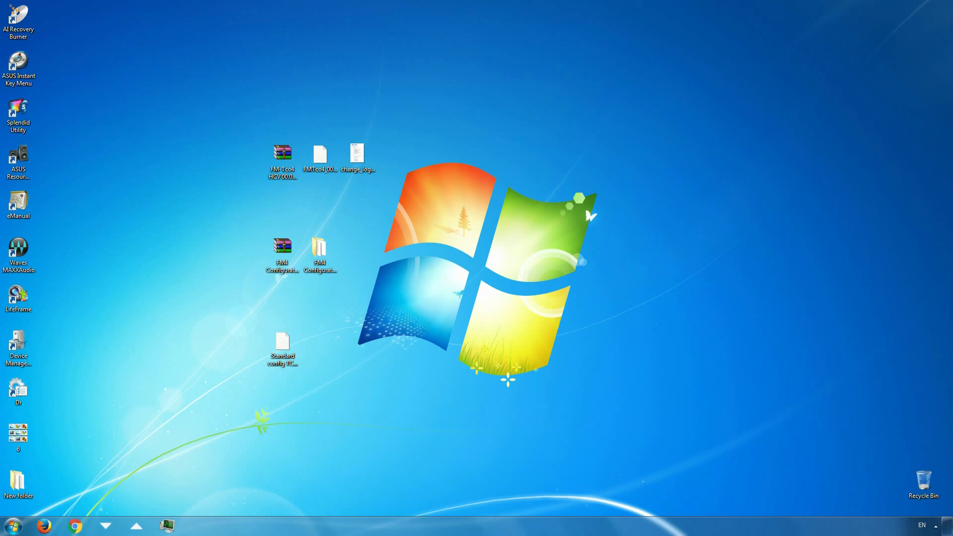
Launch the configurator application from the FM4 Configurator 00.02.16 desktop folder
left_click(320, 249)
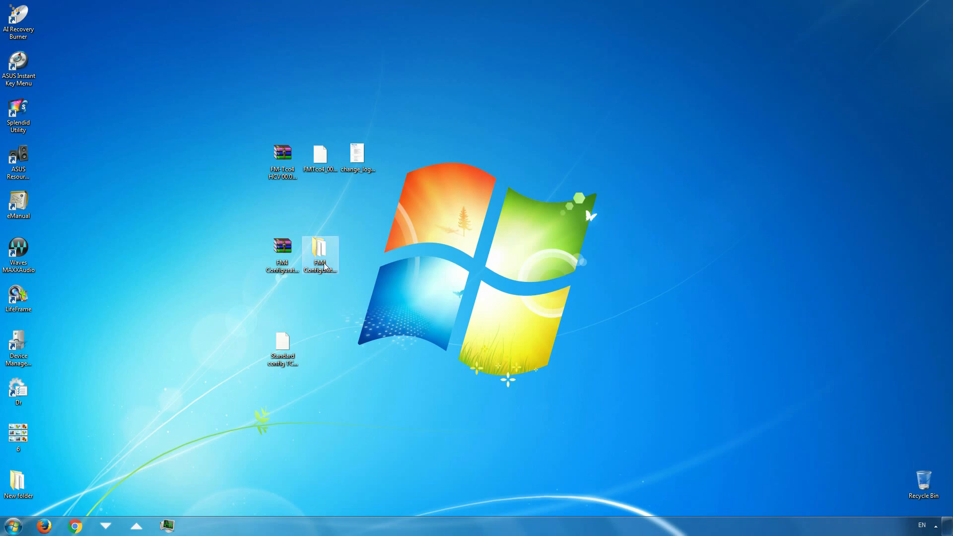
double_click(320, 249)
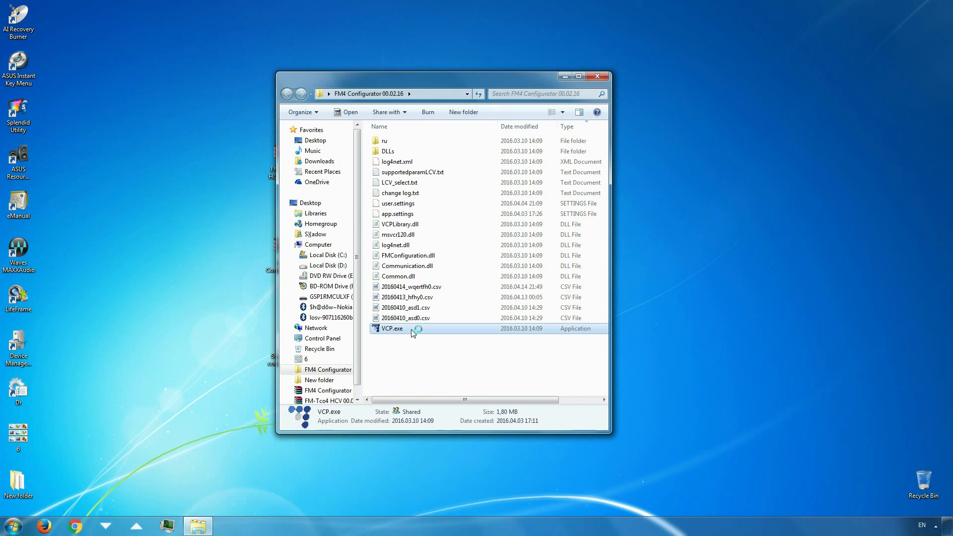
double_click(389, 327)
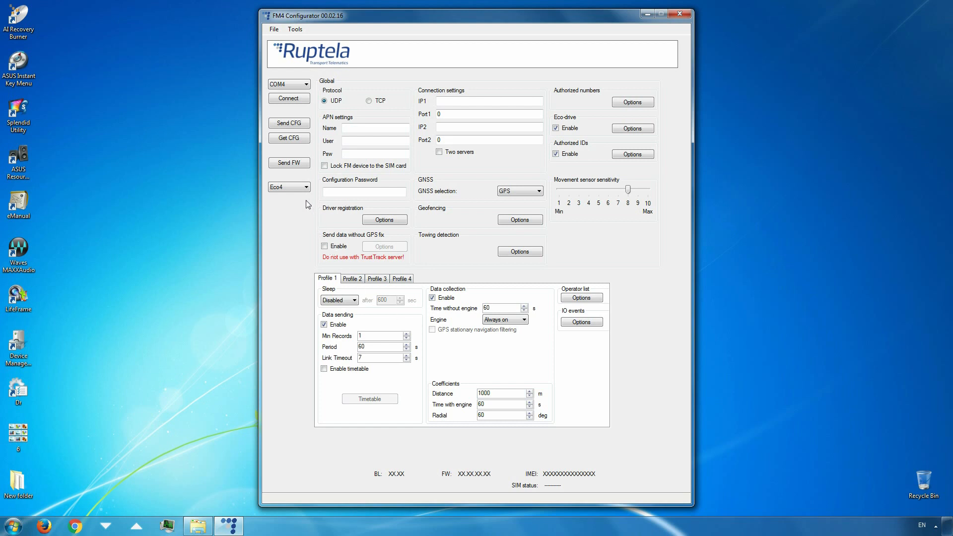
Change the device model from Eco4 to Tco4 HCV
left_click(303, 187)
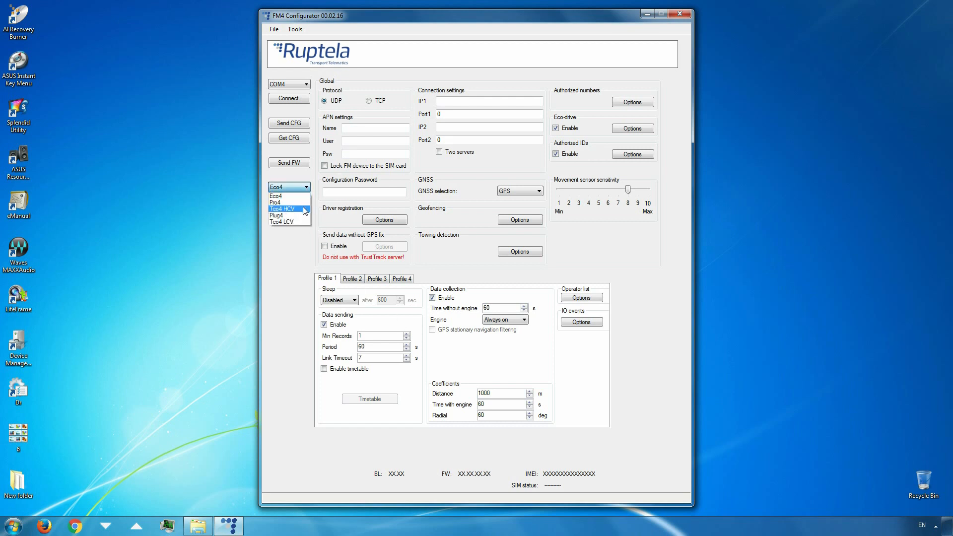
left_click(284, 208)
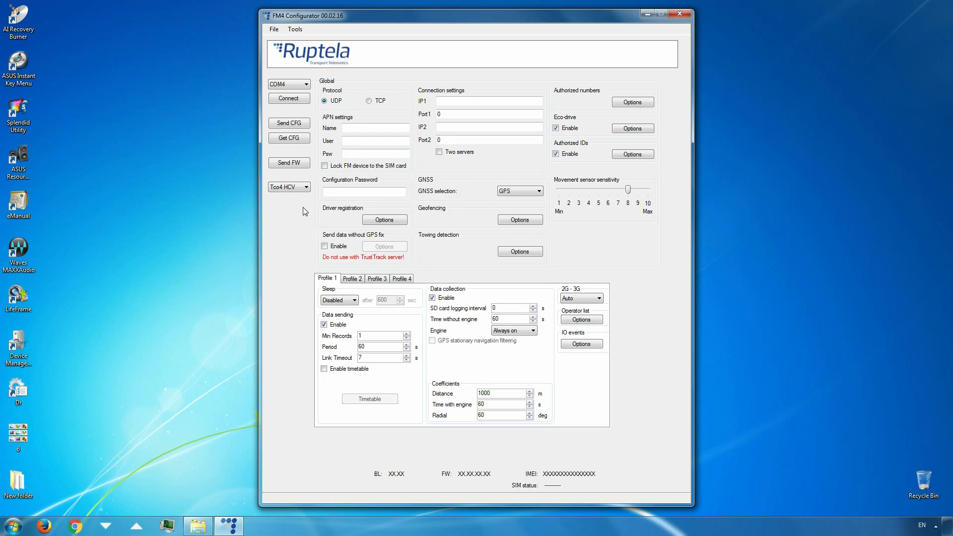
left_click(274, 29)
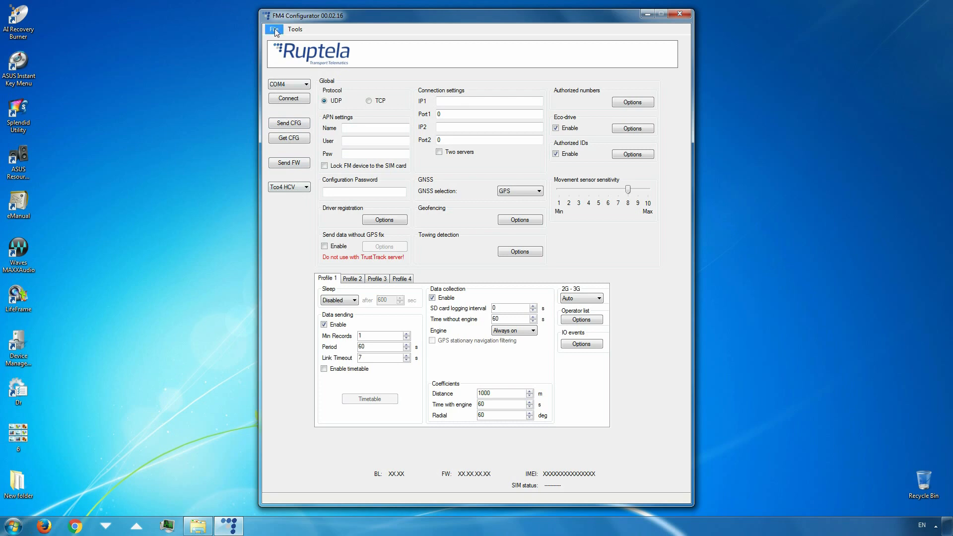
Load 'Standard config TCO4 HCV (for clients).ft4c' from the Desktop via Open CFG
left_click(274, 29)
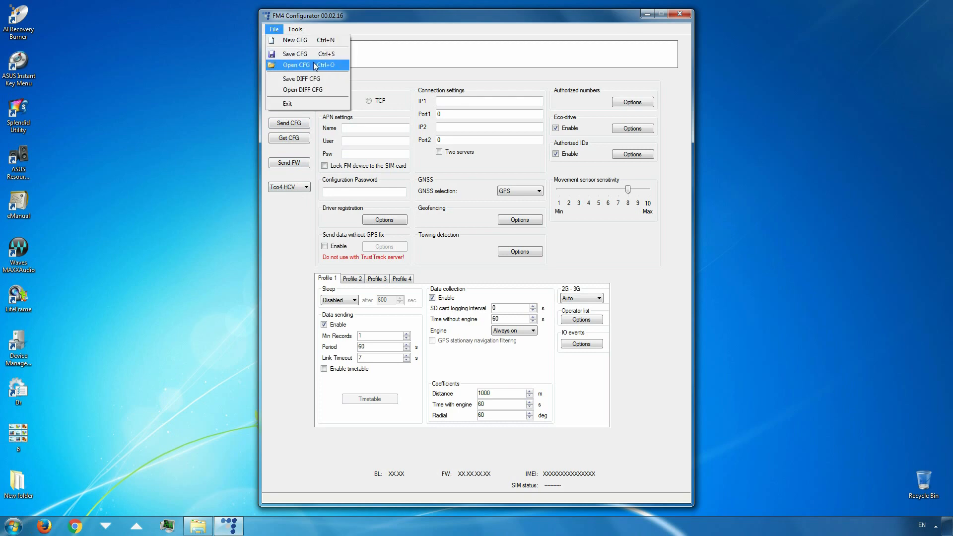
left_click(297, 65)
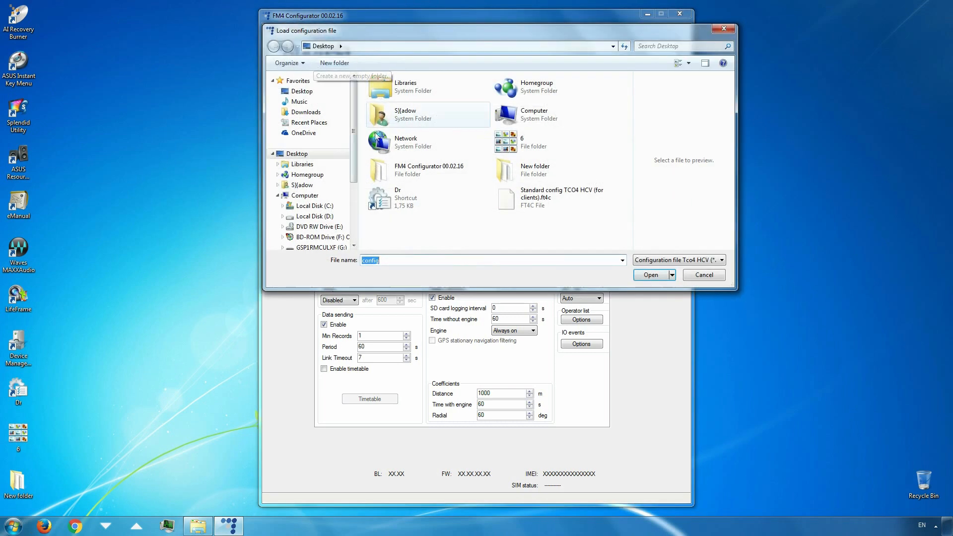
left_click(553, 197)
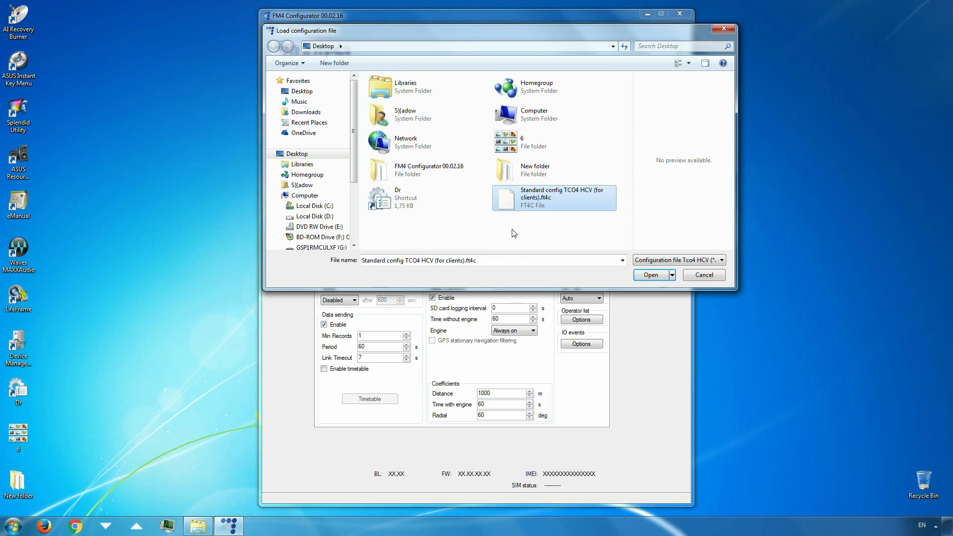
mouse_move(650, 275)
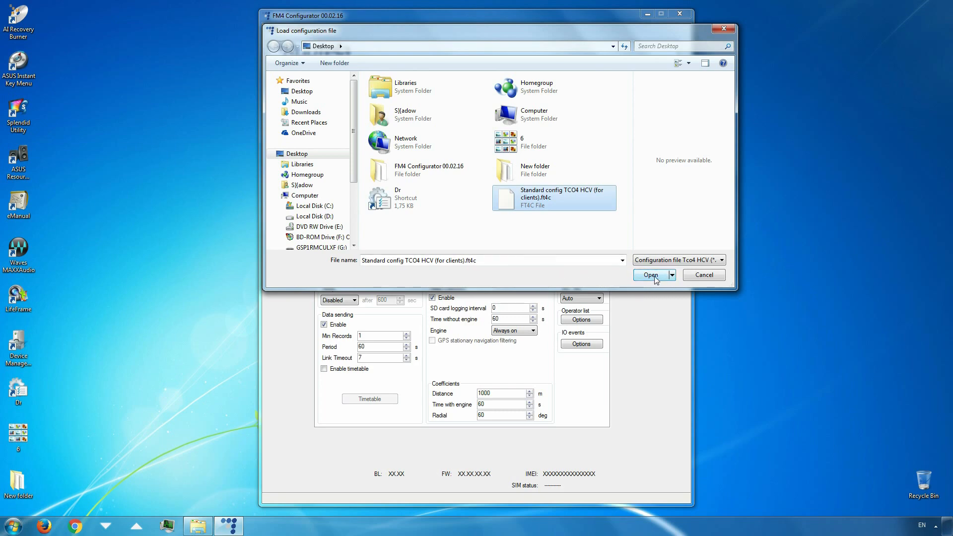
left_click(649, 275)
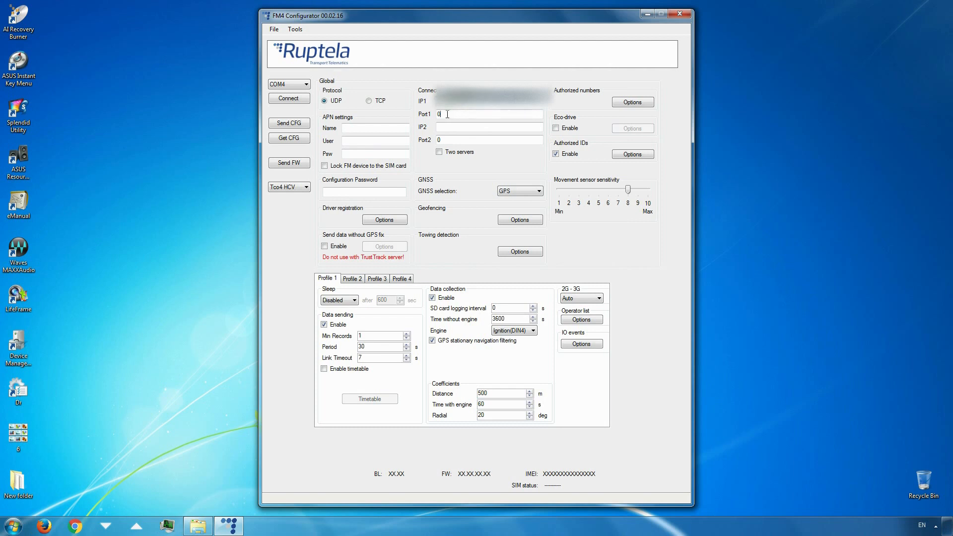
Enter server Port1 as 7001 and APN Name as apn.name
type("7001")
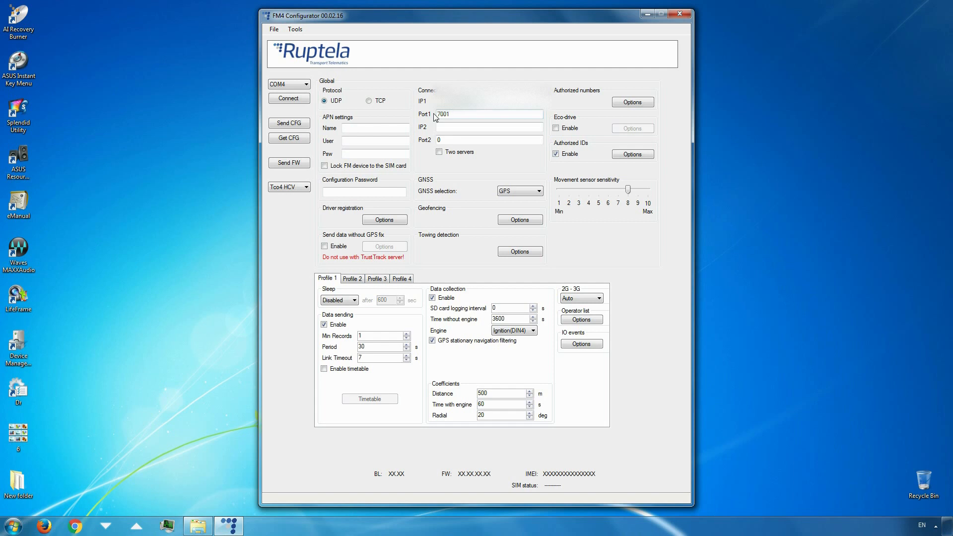
left_click(375, 127)
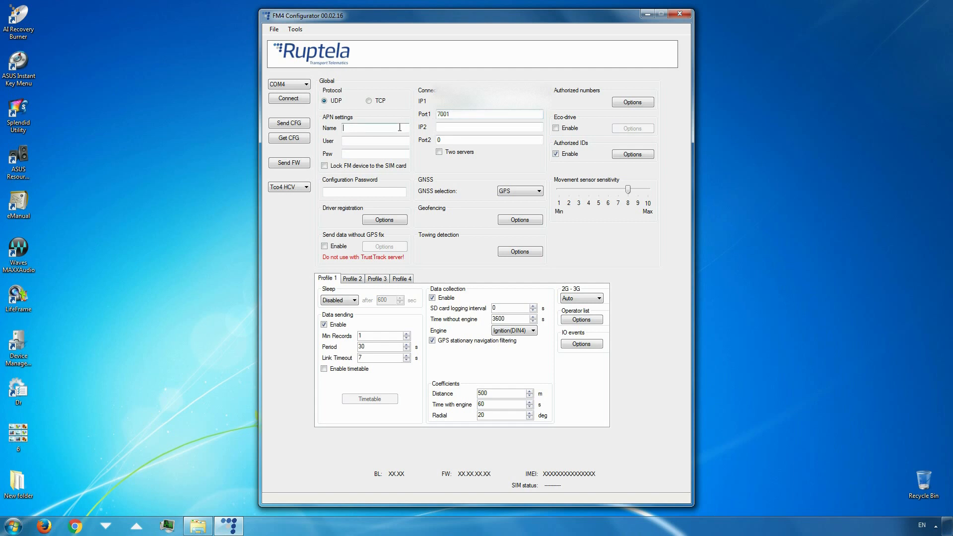
type("apn")
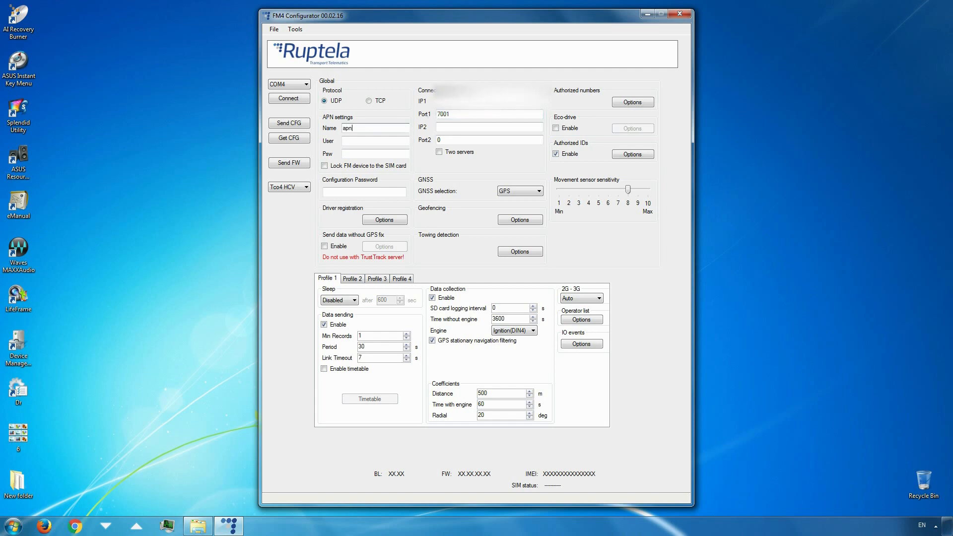
type(".name")
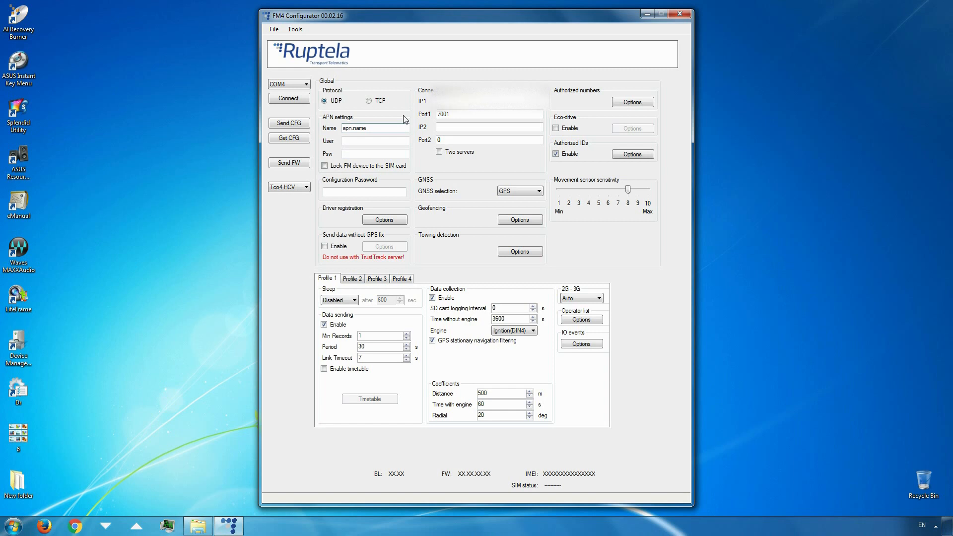
left_click(373, 127)
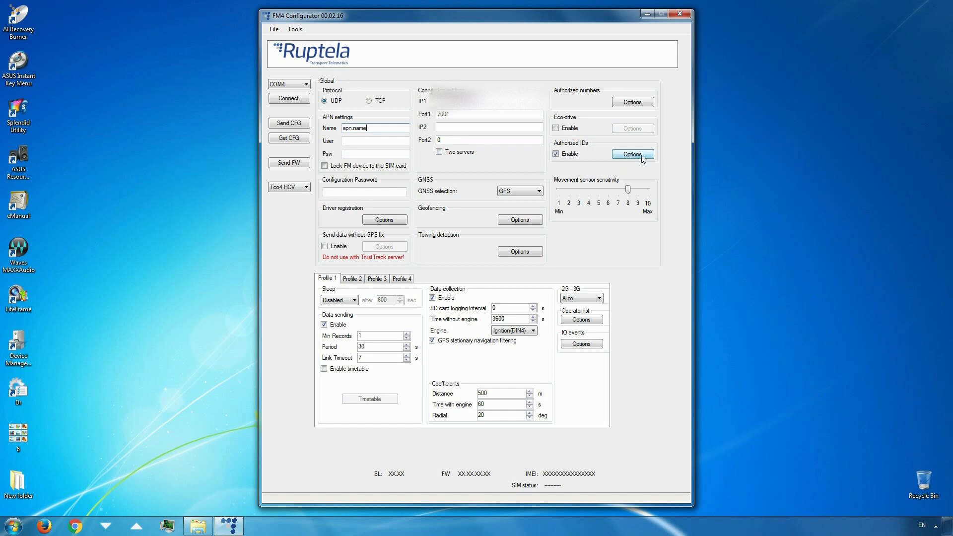
left_click(632, 154)
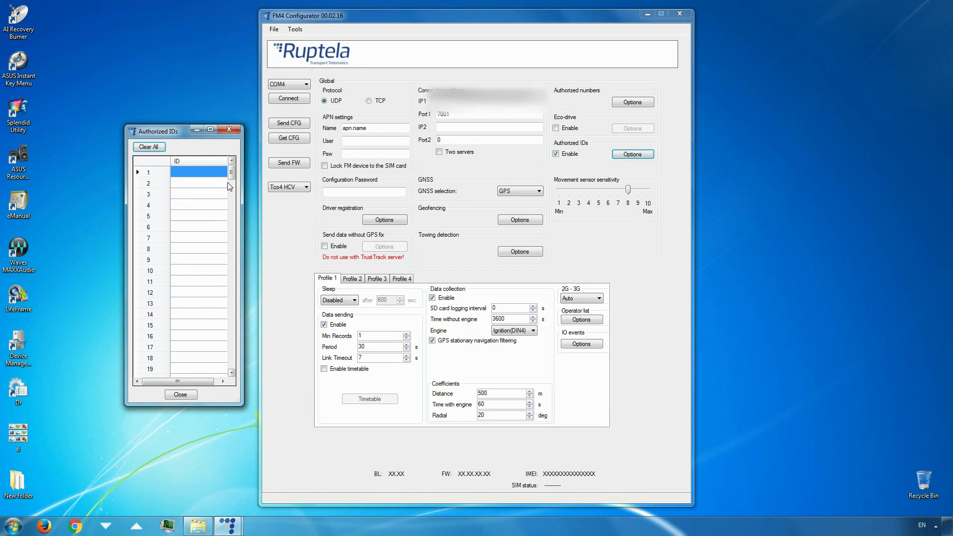
left_click(213, 172)
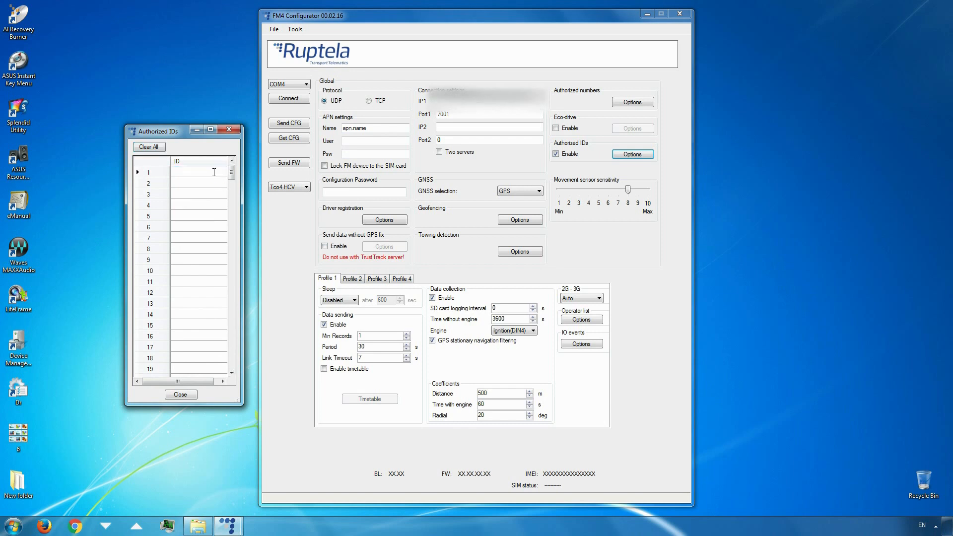
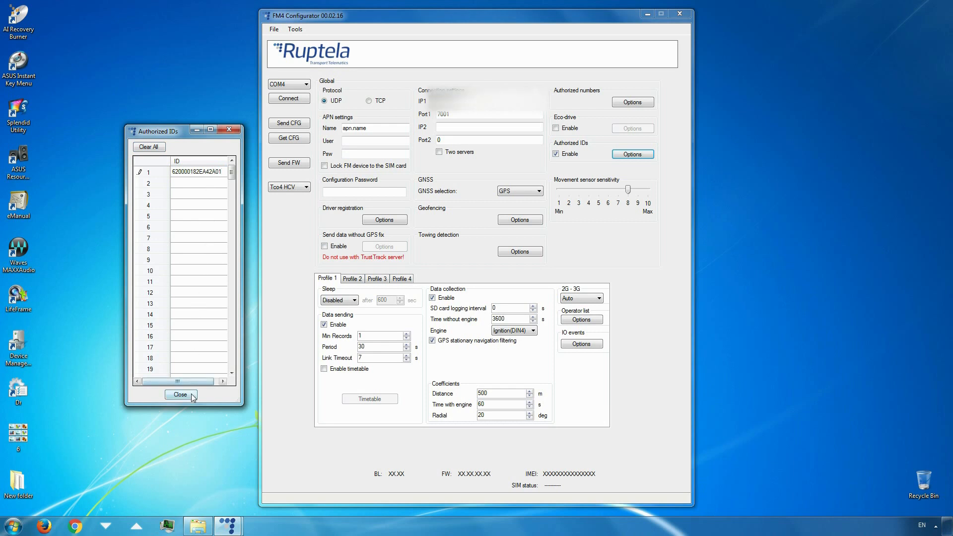
left_click(181, 395)
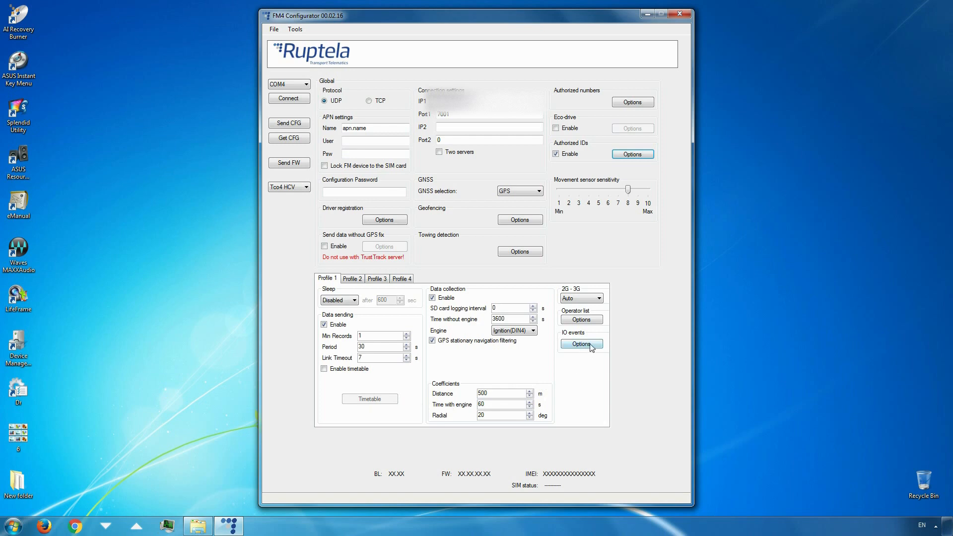
In IO settings, select event slot 7 and enable it
left_click(581, 344)
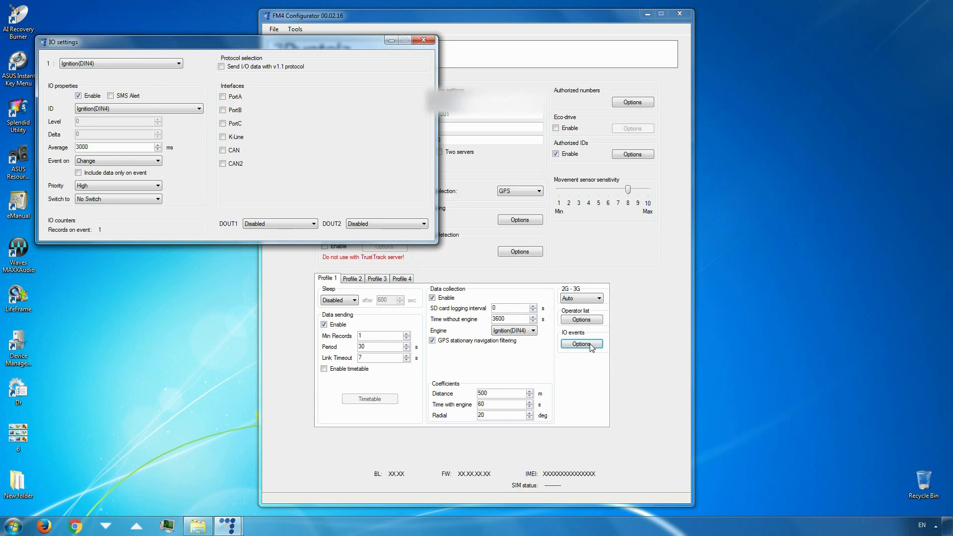
mouse_move(191, 79)
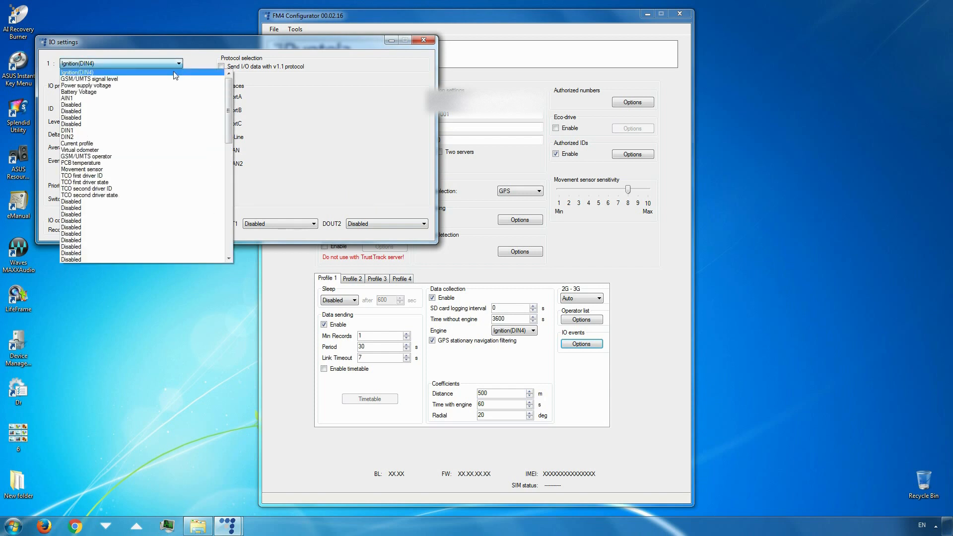
mouse_move(160, 111)
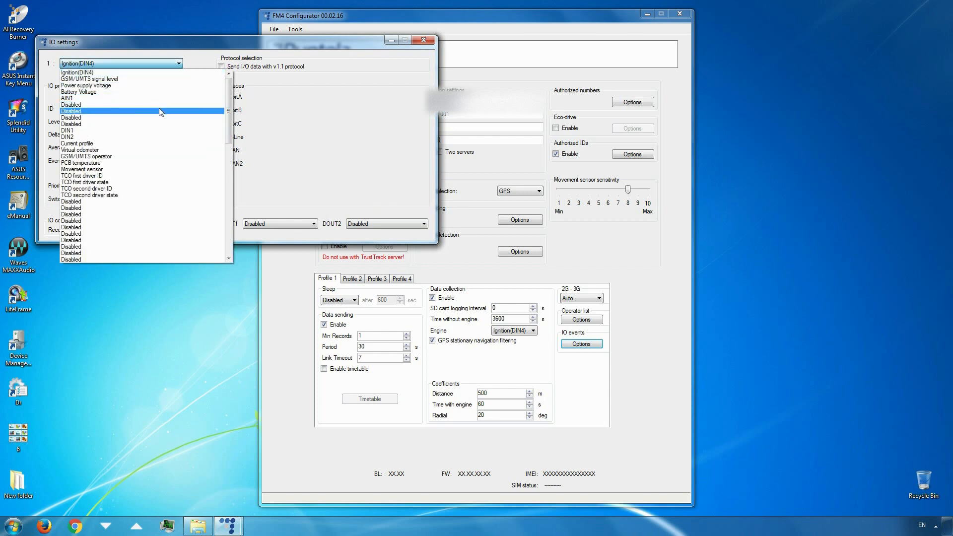
left_click(70, 110)
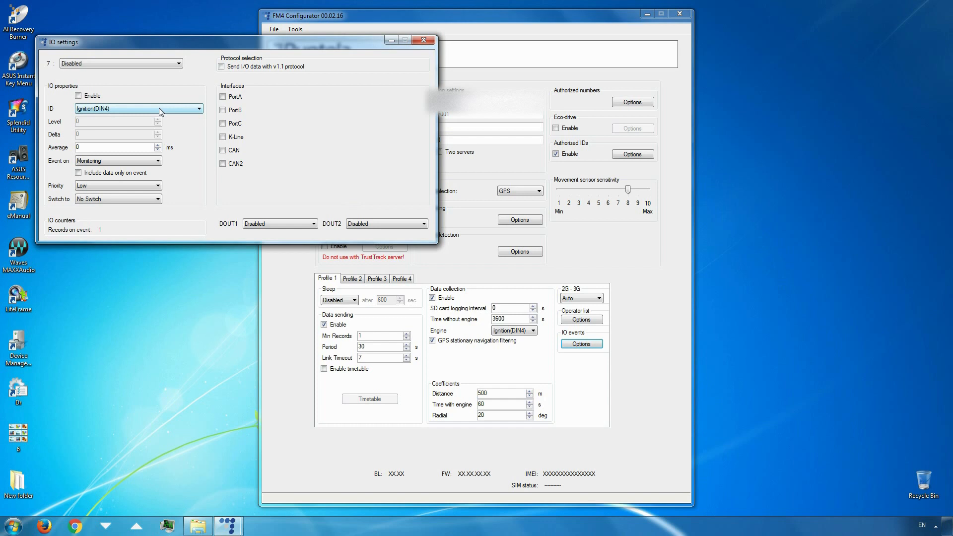
mouse_move(101, 100)
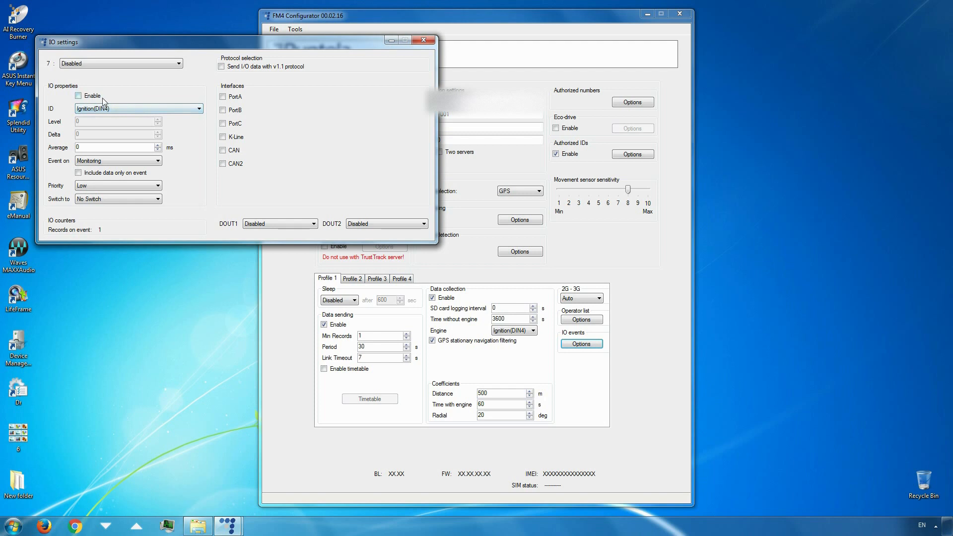
left_click(79, 96)
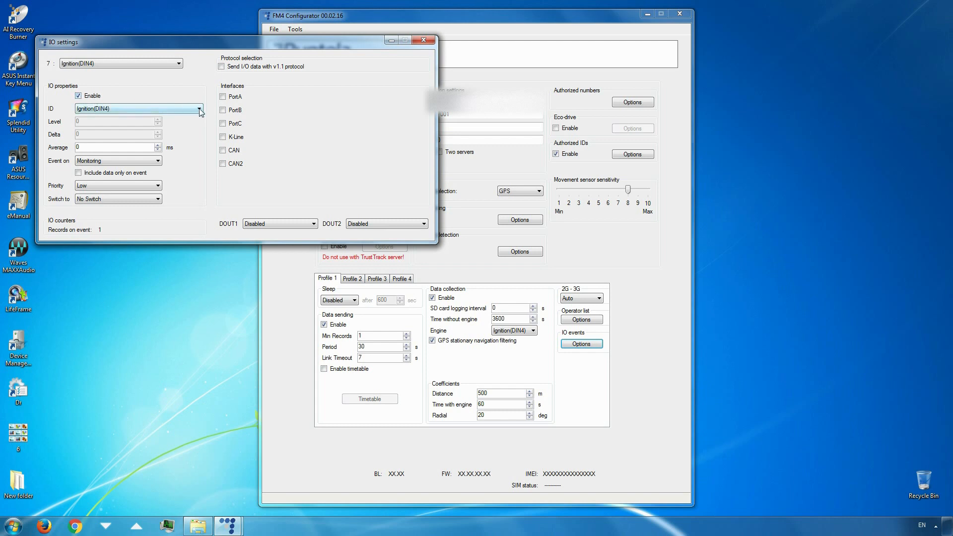
Set event 7 source to iButton driver ID, triggered on Change with High priority
left_click(199, 109)
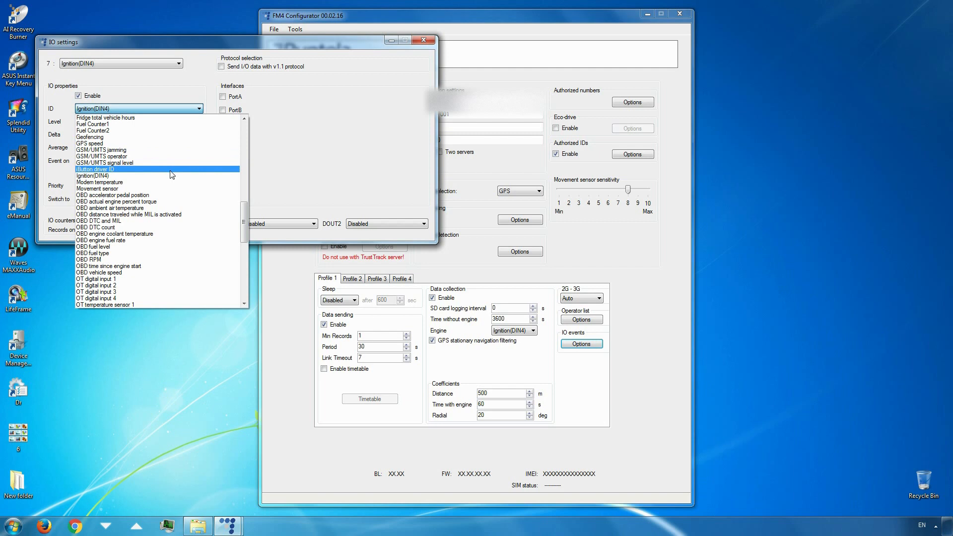
left_click(94, 168)
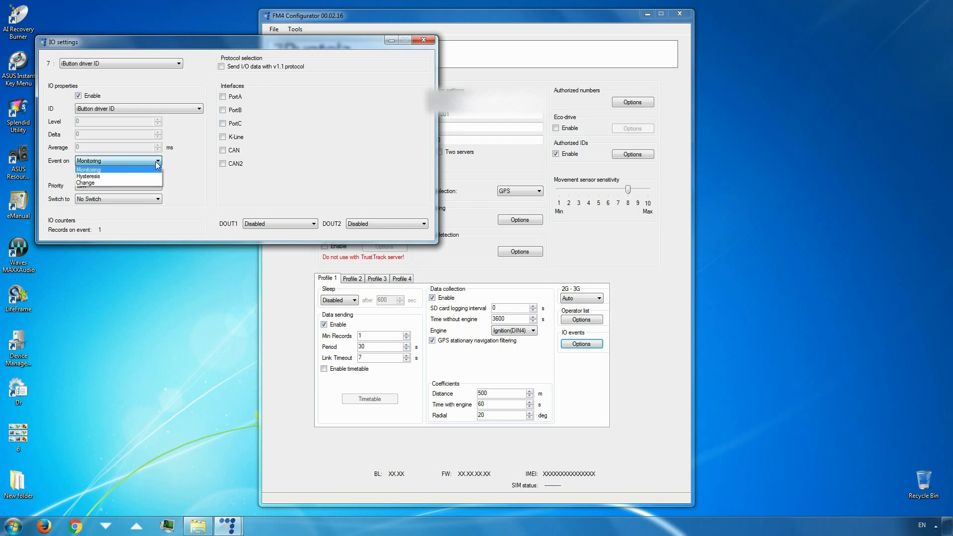
left_click(94, 183)
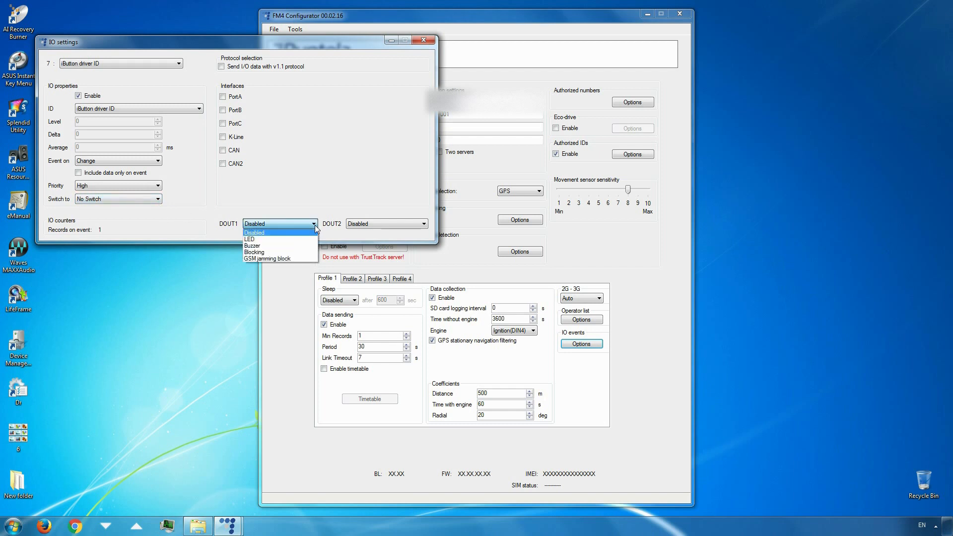
mouse_move(293, 252)
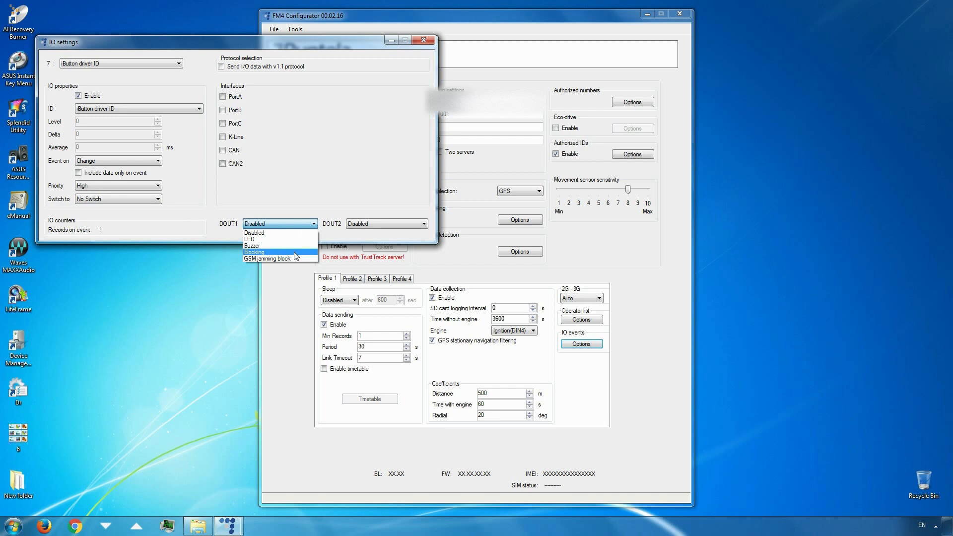
Set DOUT1 to Blocking and close the IO settings window
left_click(254, 253)
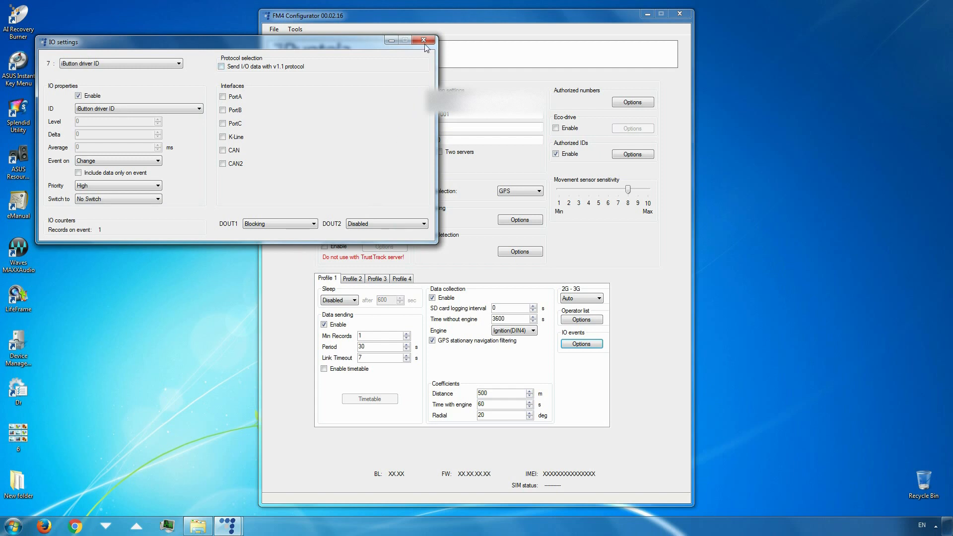
left_click(422, 41)
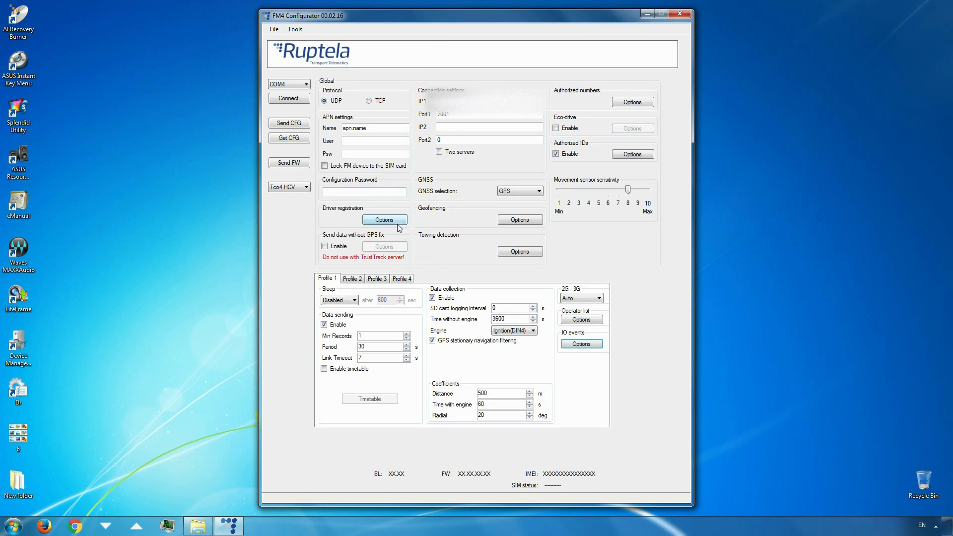
Set driver registration function to Blocking with Blocking output, iButton source, and close
left_click(384, 219)
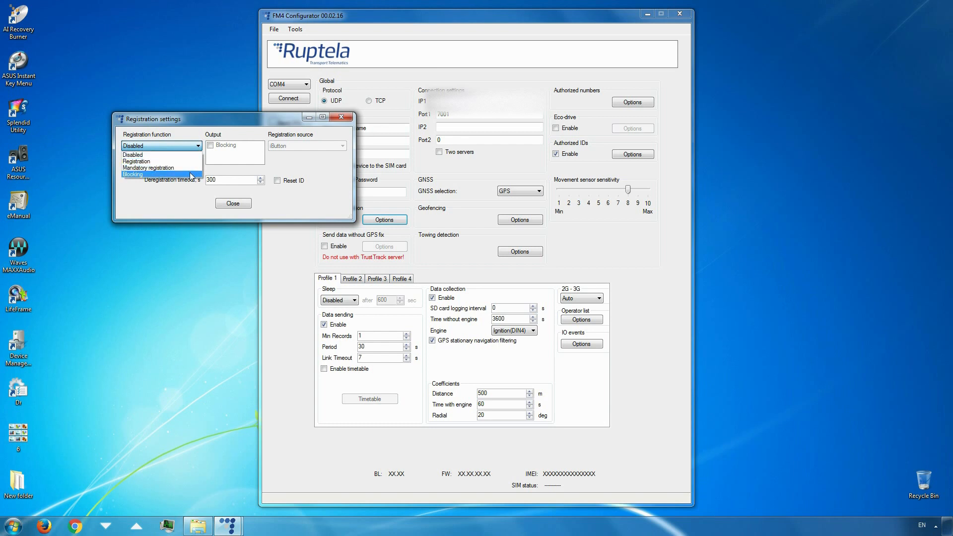
left_click(132, 173)
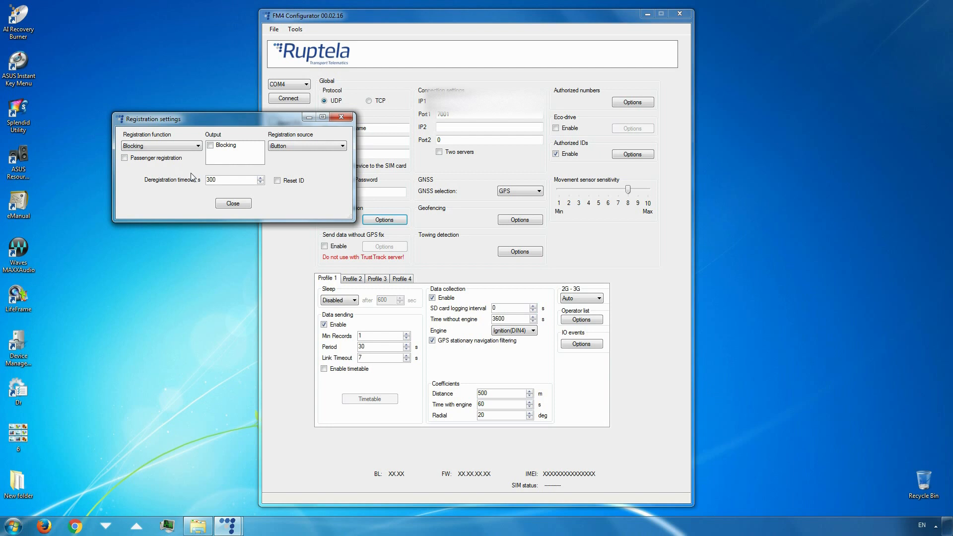
mouse_move(213, 151)
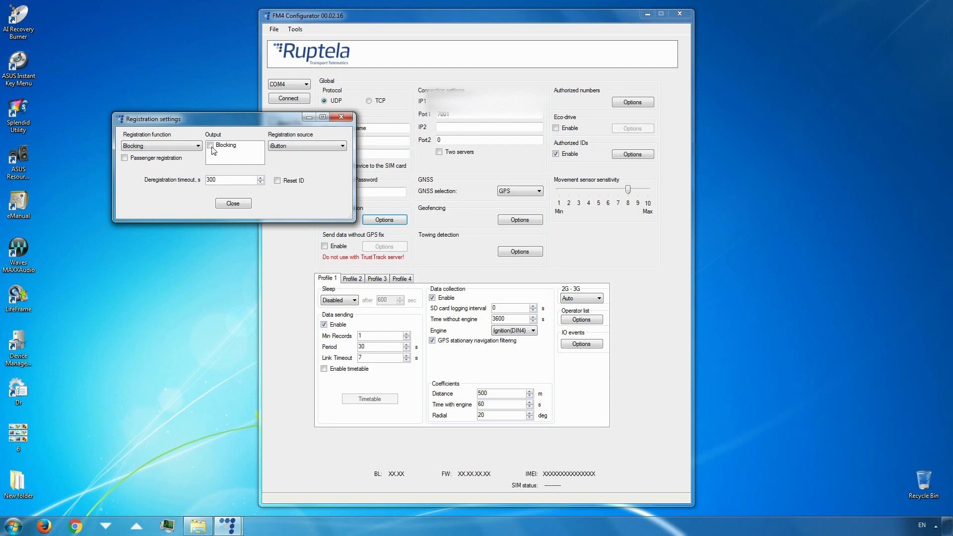
left_click(210, 145)
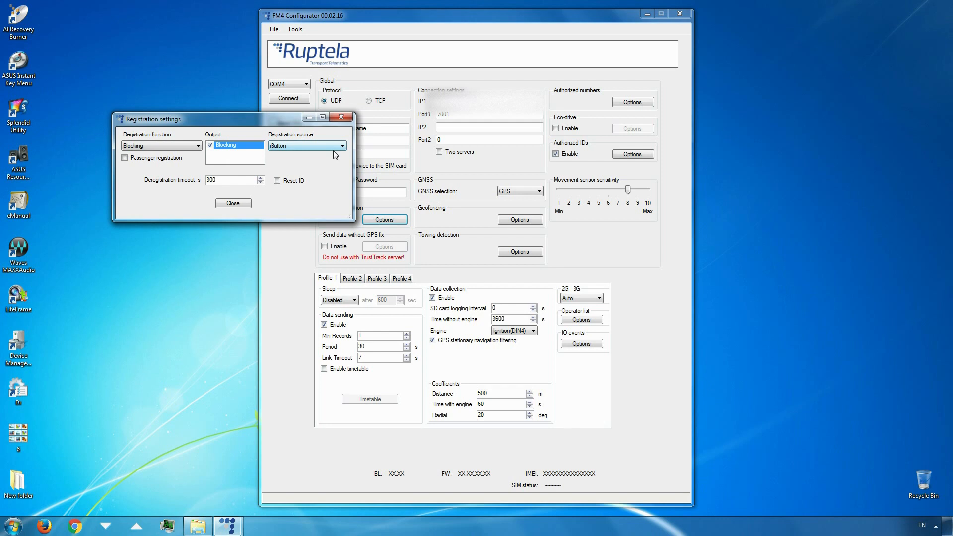
left_click(233, 203)
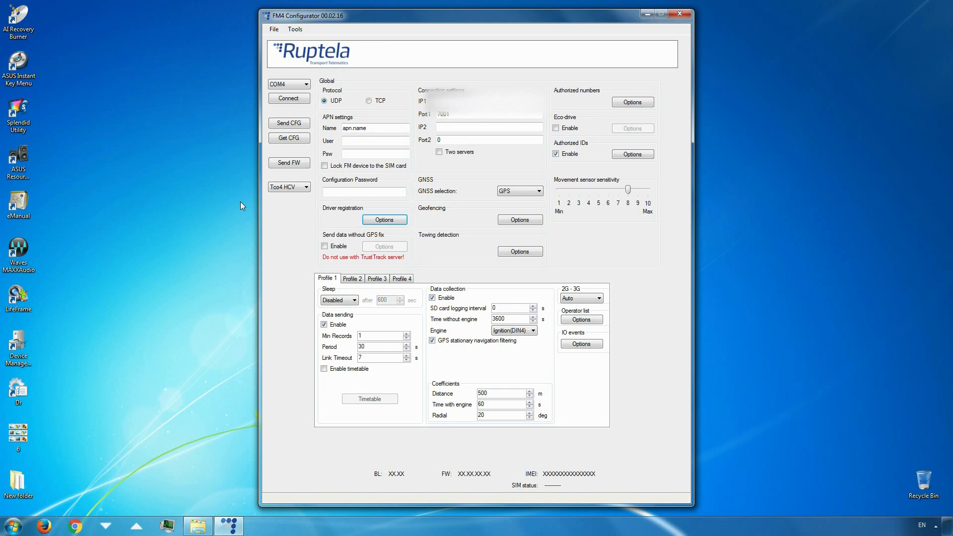
mouse_move(253, 195)
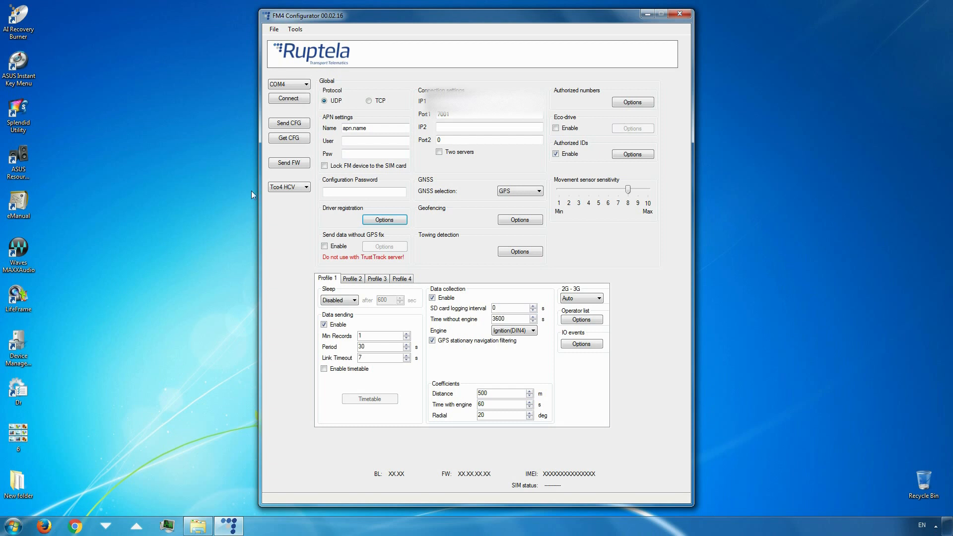
Connect on COM11, send the configuration to the device, then disconnect
left_click(305, 84)
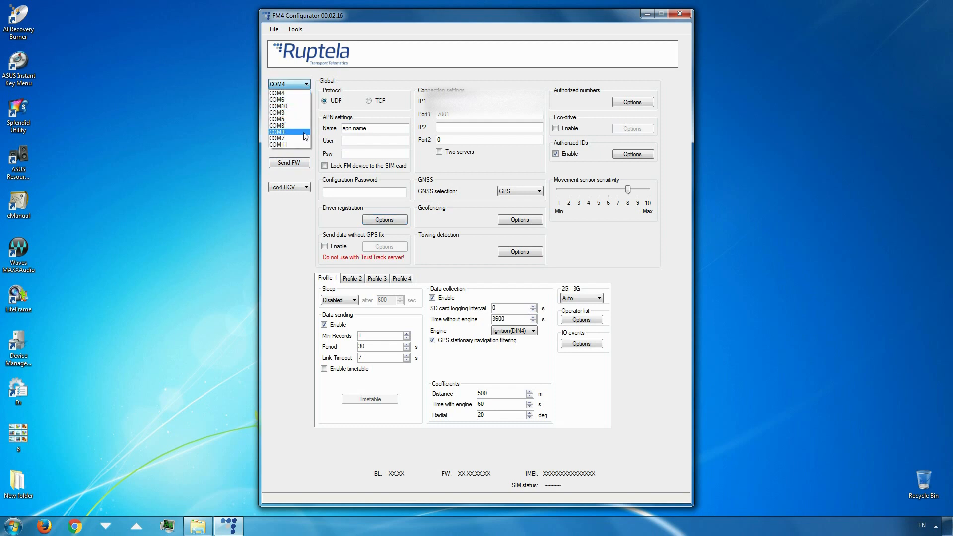
left_click(277, 145)
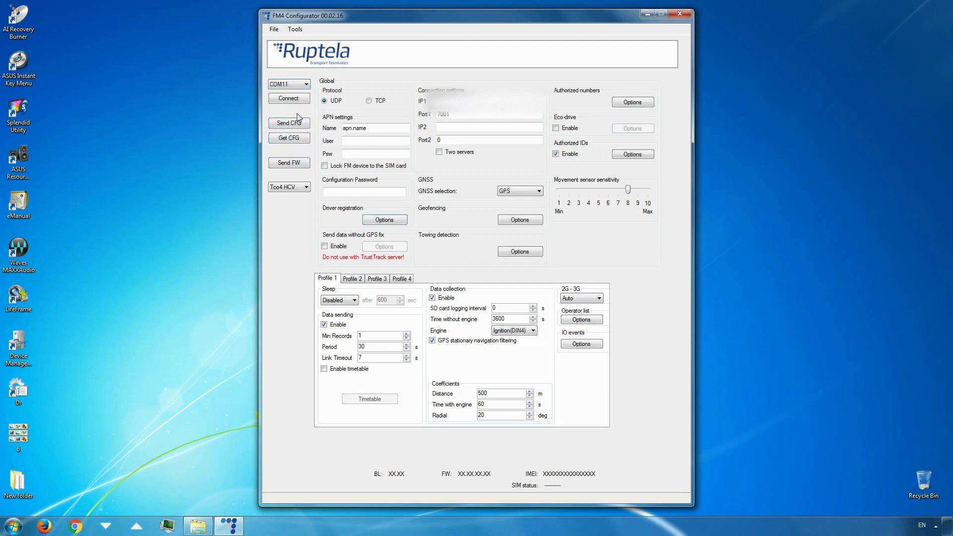
left_click(289, 98)
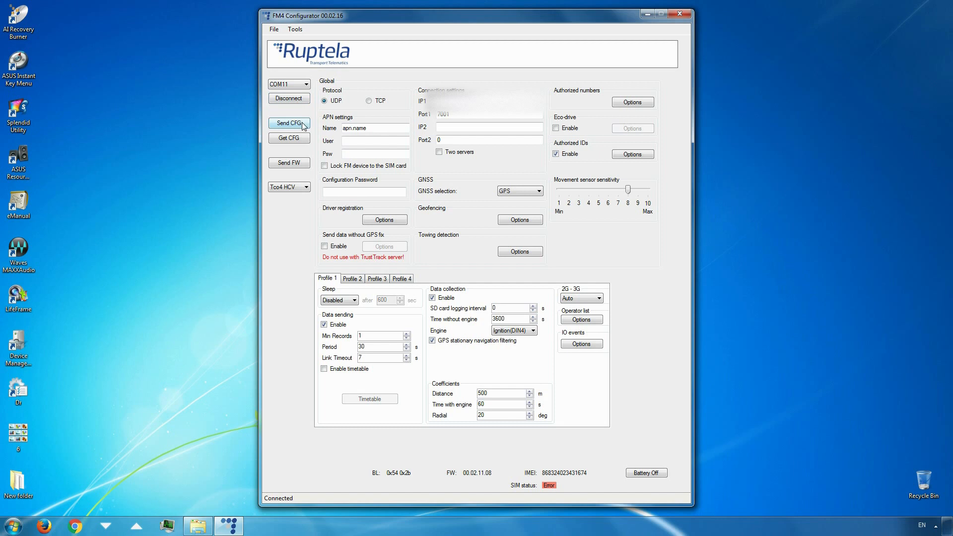
left_click(289, 123)
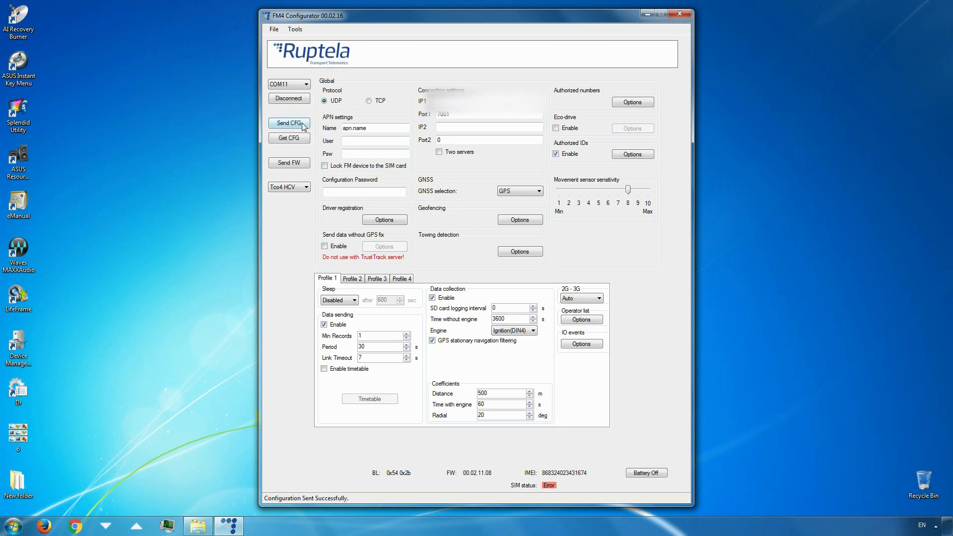
left_click(287, 97)
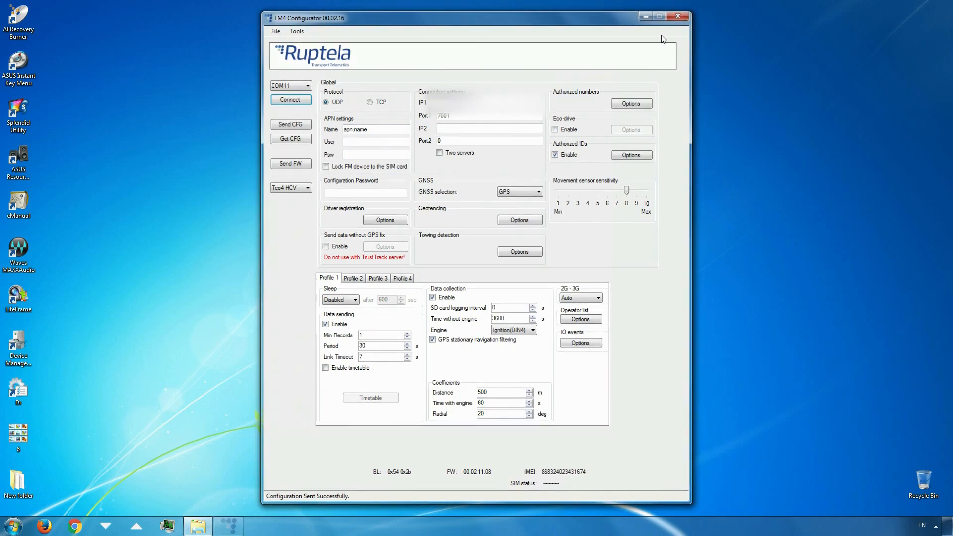
Close the FM4 Configurator window after disconnecting, leaving the desktop showing
left_click(678, 15)
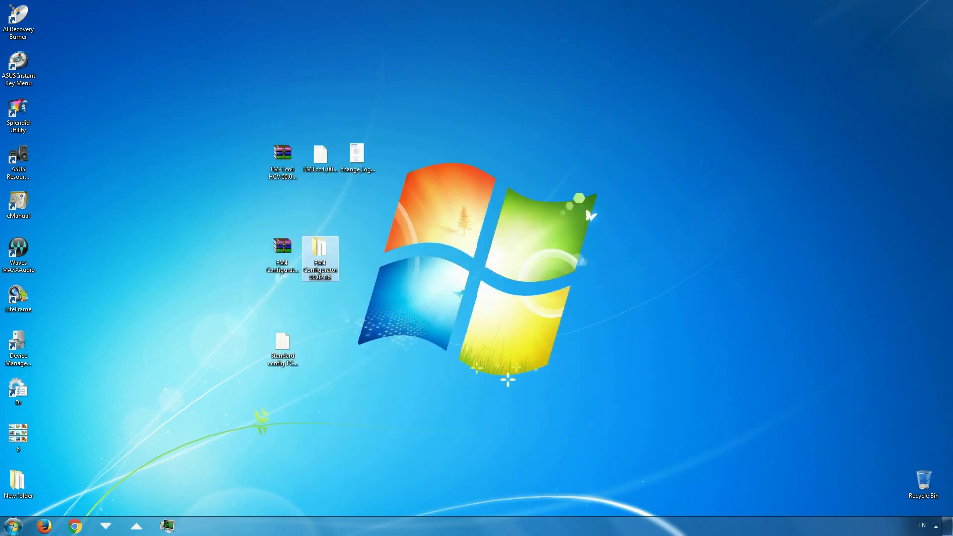